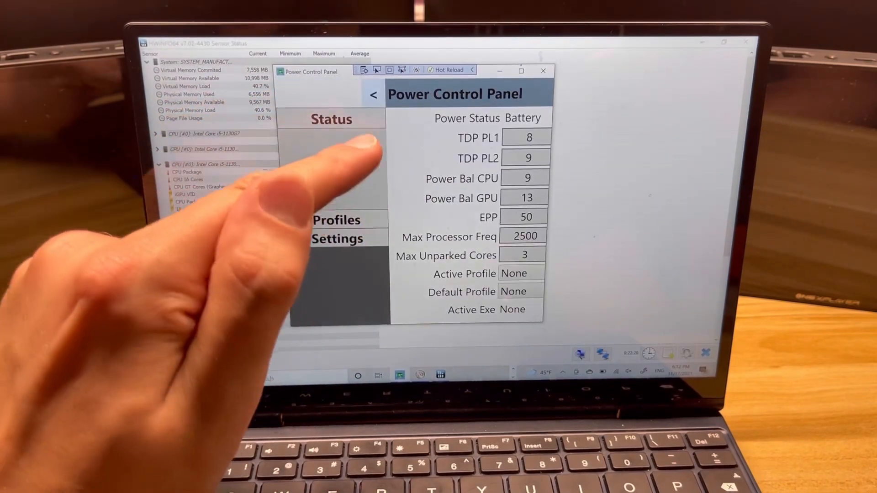
Raise TDP PL1 from 8 to 9 using +1 and apply the change
click(373, 93)
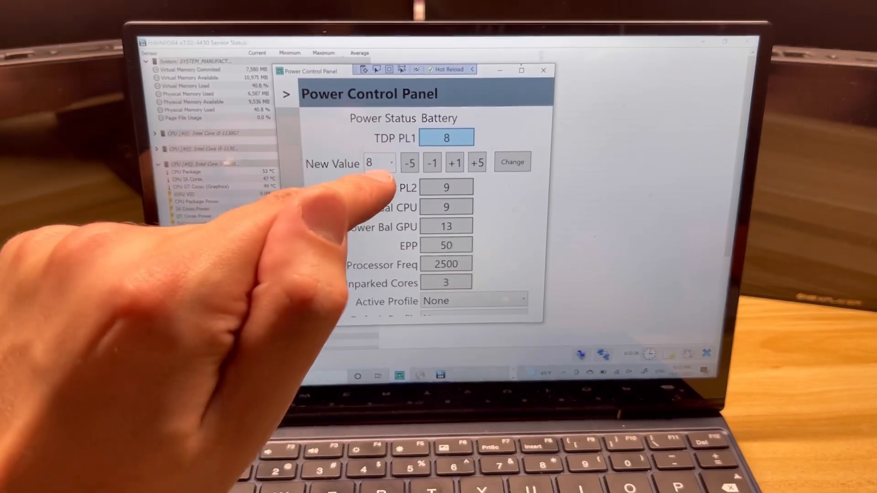
click(390, 163)
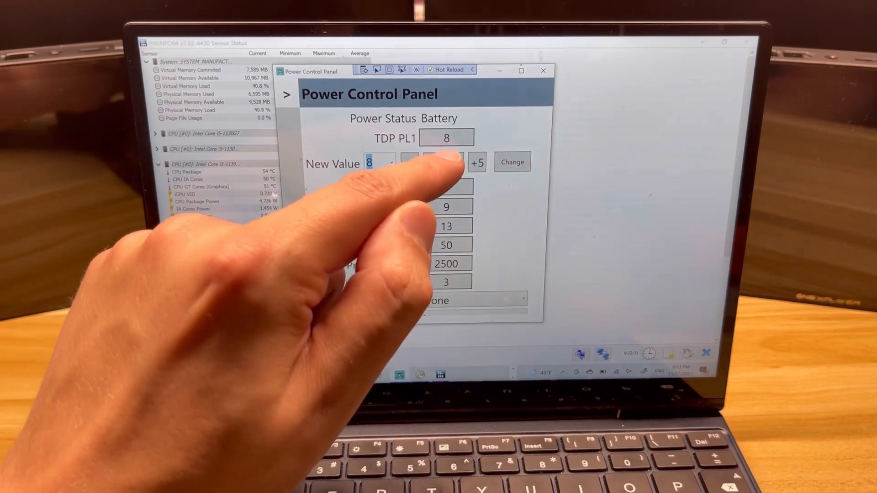
click(454, 162)
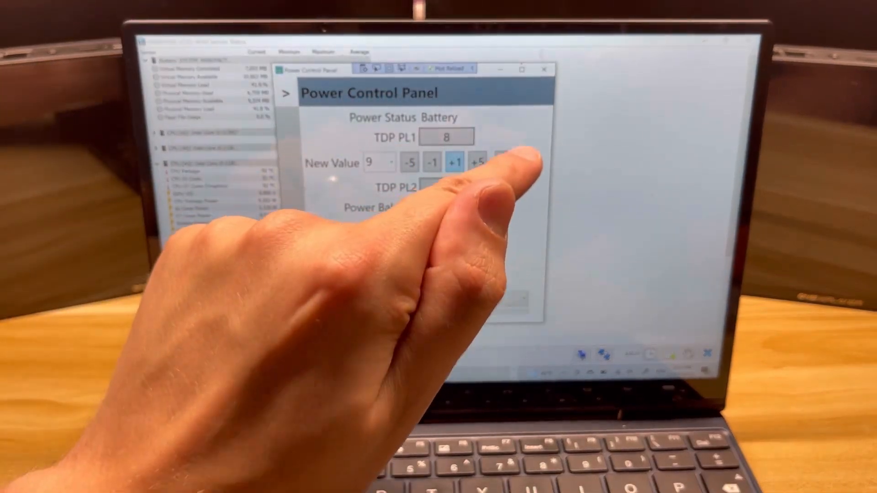
click(454, 163)
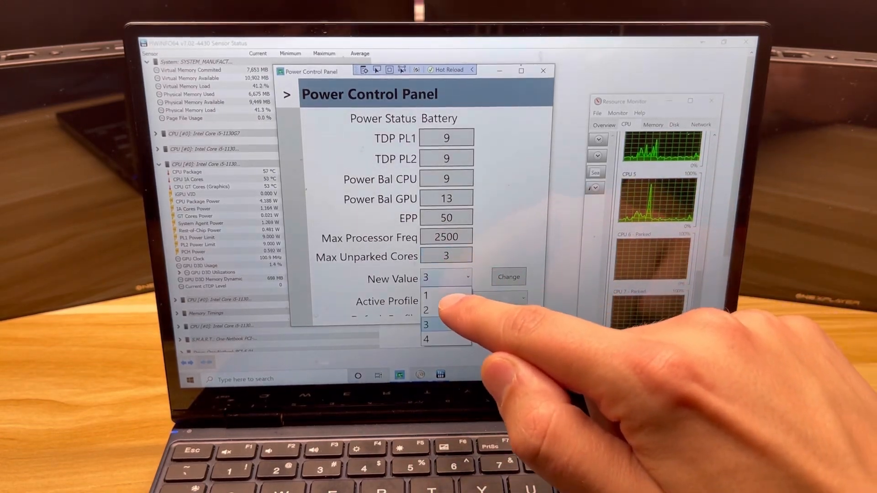
Choose the Max Unparked Cores value and go to the Profiles page listing New Profile 1
click(443, 340)
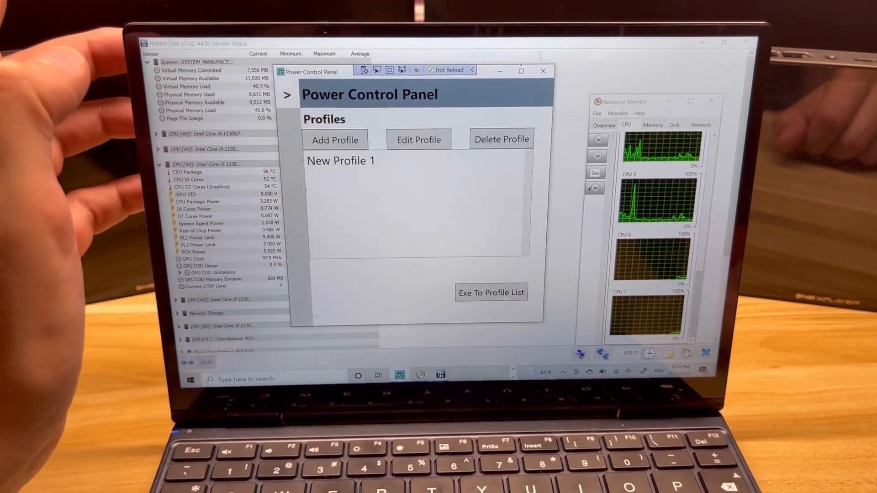
Edit New Profile 1 and pick a program from the running-programs list
click(341, 161)
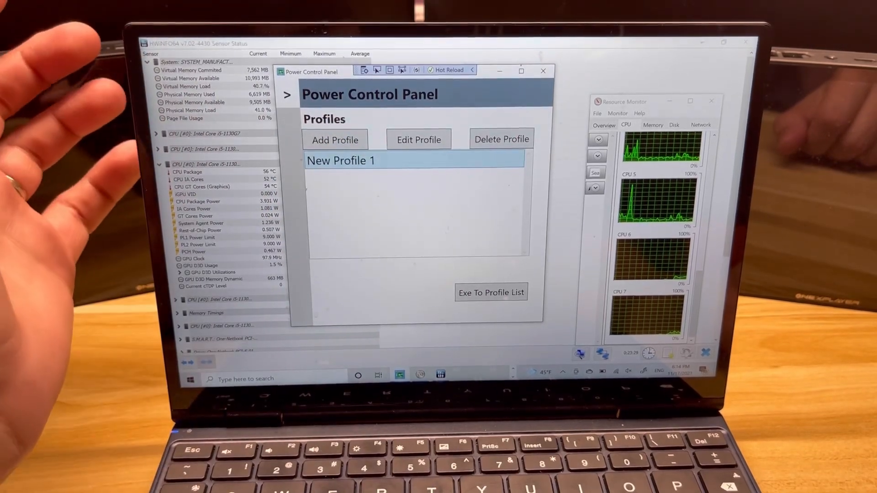
click(419, 139)
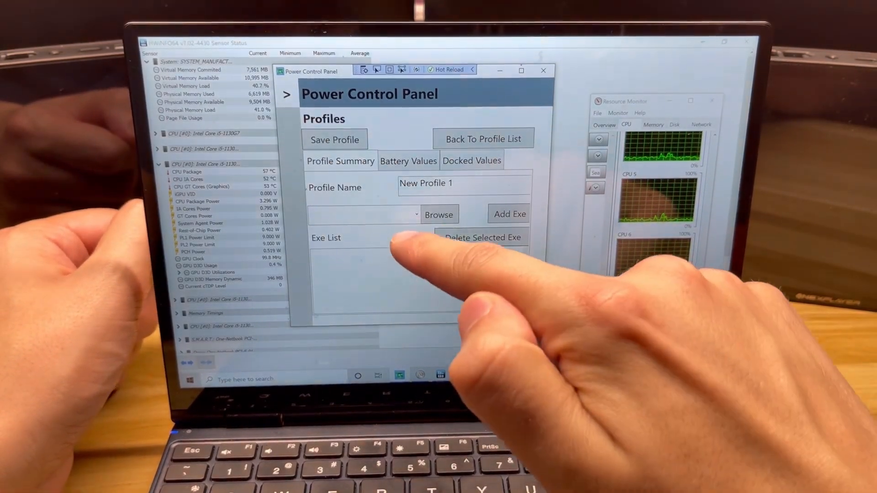
click(416, 214)
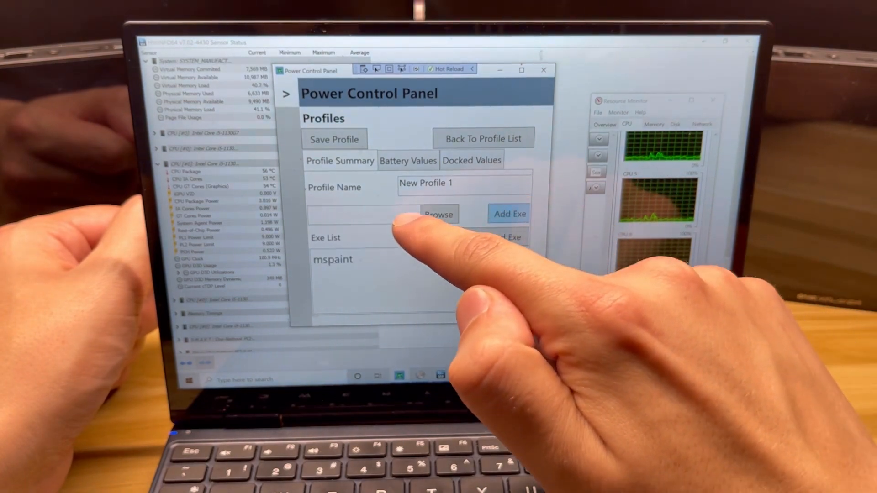
click(364, 214)
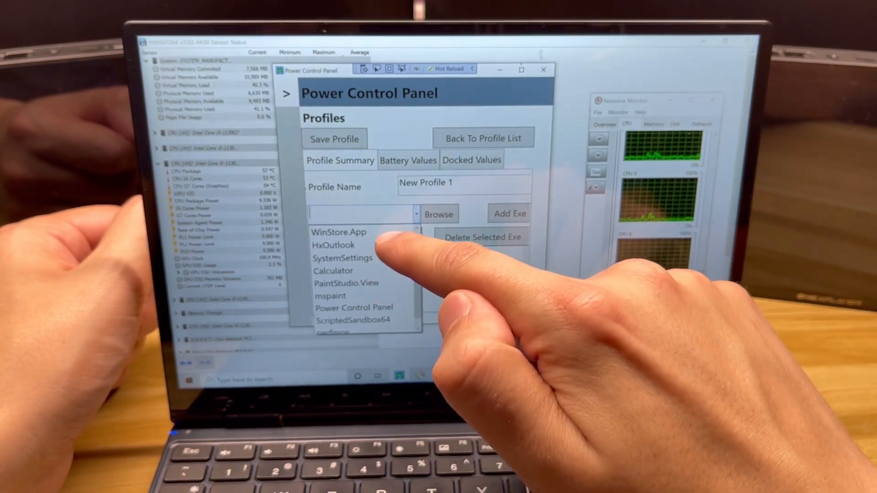
click(339, 231)
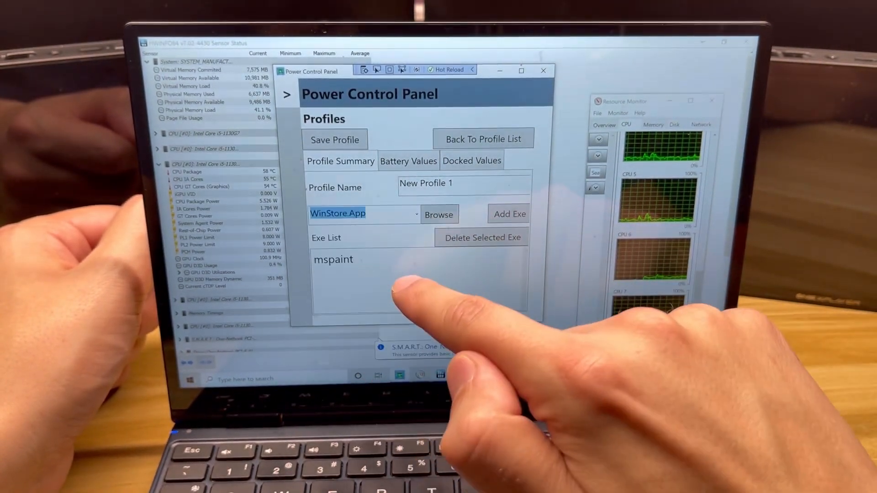
Add notepad to New Profile 1's programs, then create New Profile 2
click(415, 214)
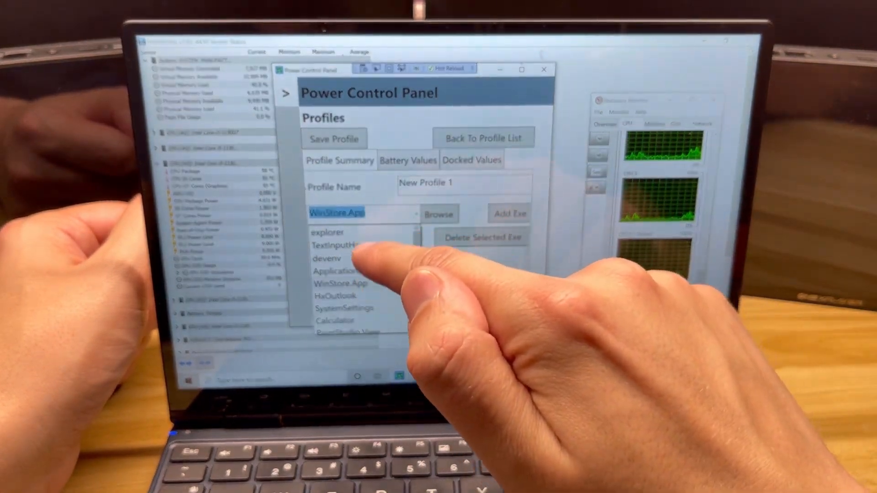
scroll(down, 3)
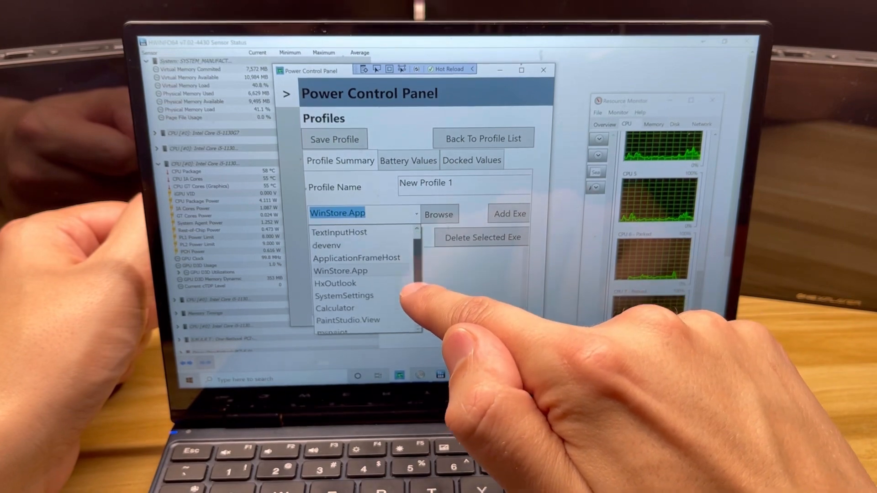
scroll(down, 3)
text(n)
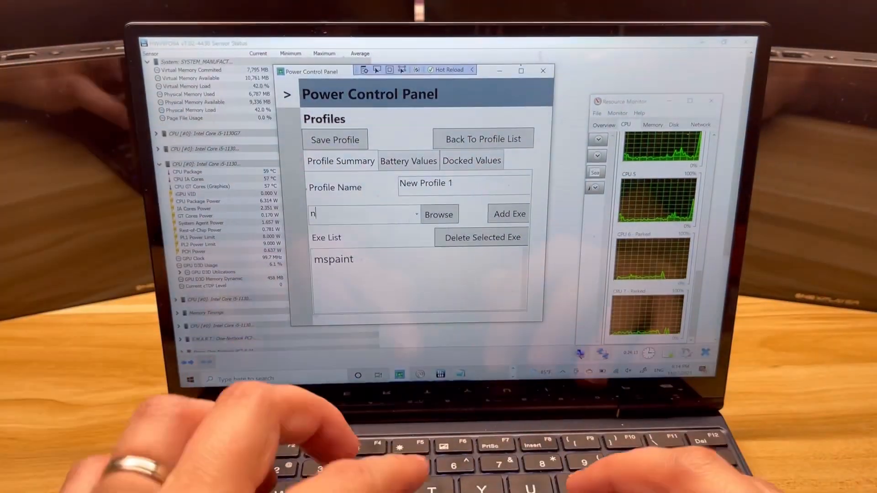
click(508, 214)
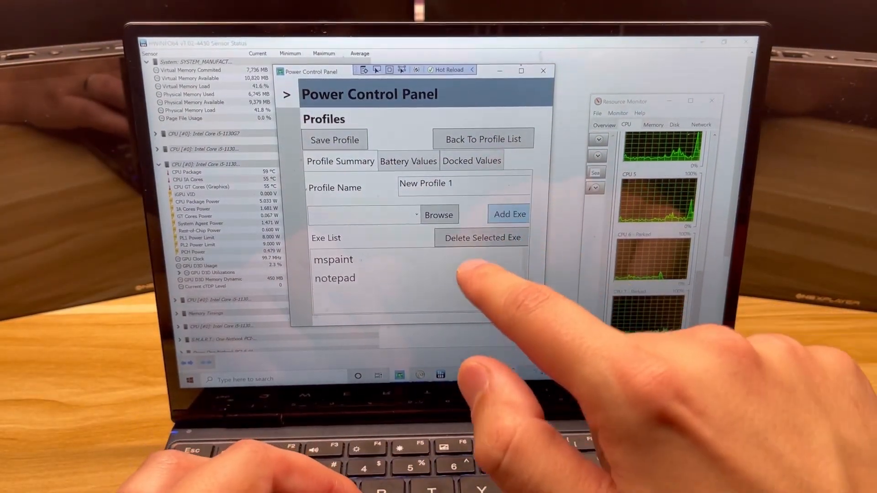
click(334, 139)
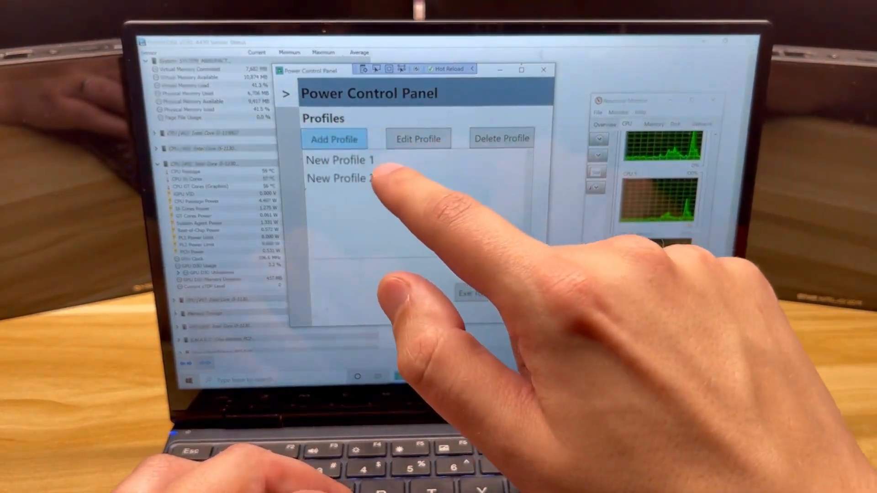
Attach WinStore.App to New Profile 2 and save the profile
click(339, 178)
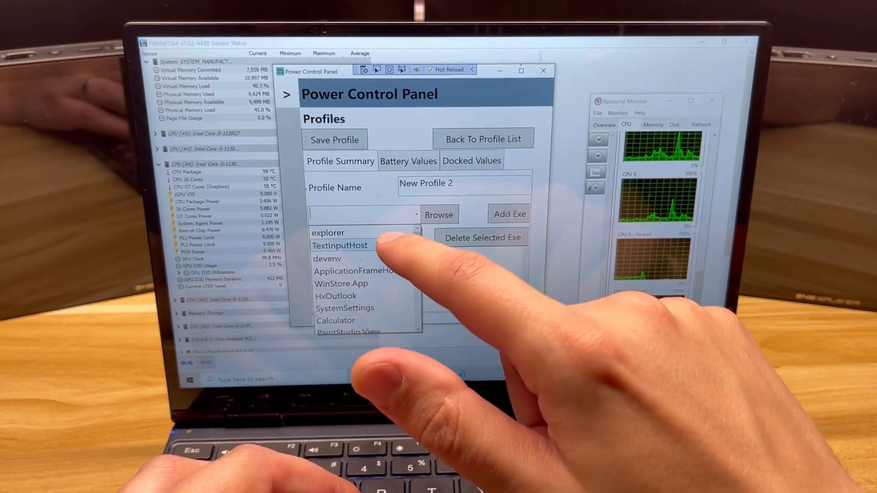
click(340, 284)
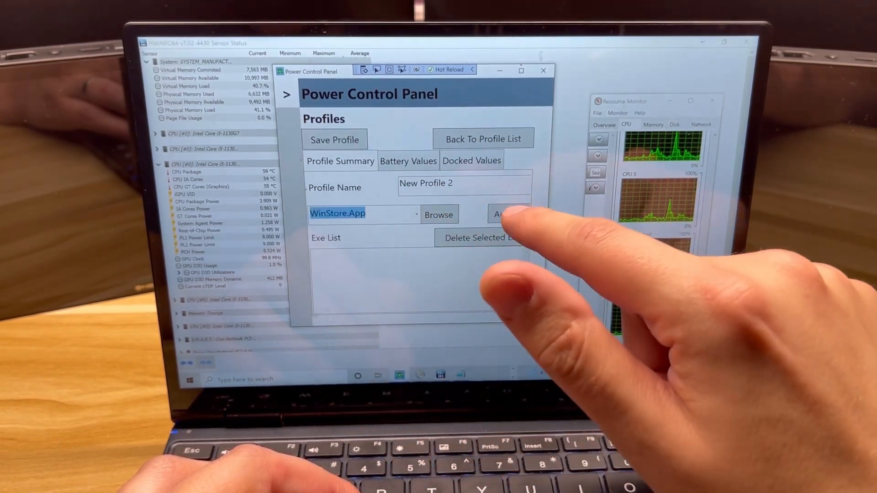
click(503, 214)
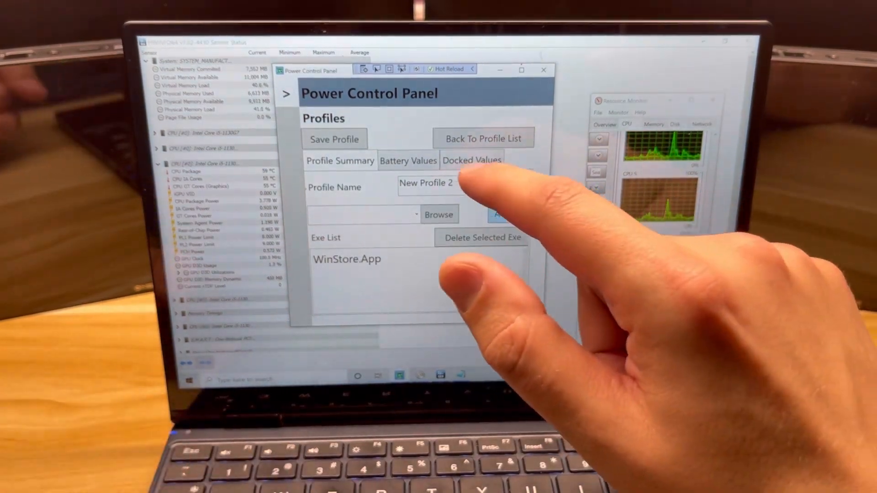
click(483, 138)
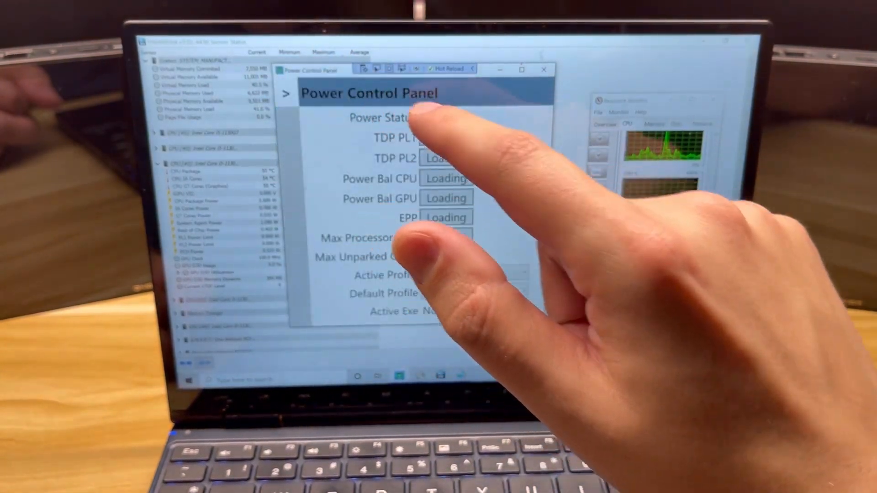
mouse_move(672, 308)
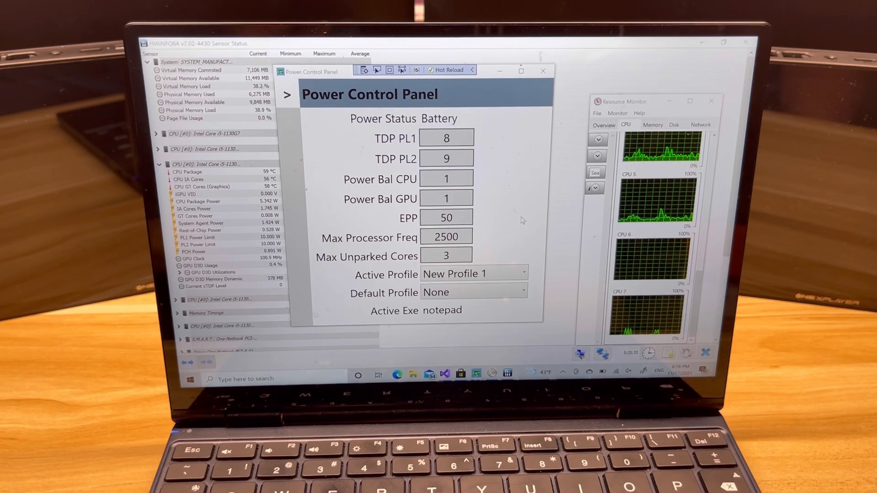
mouse_move(522, 218)
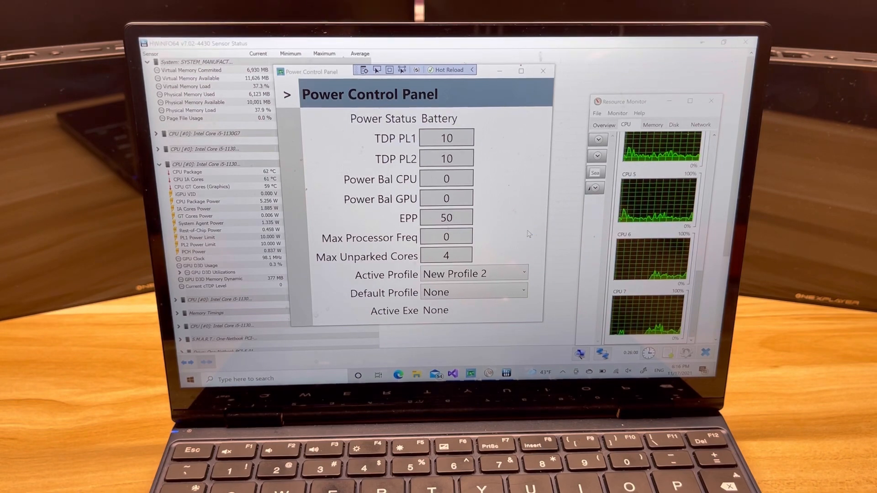
Search Windows for 'note' to launch Notepad and reactivate New Profile 1
click(470, 274)
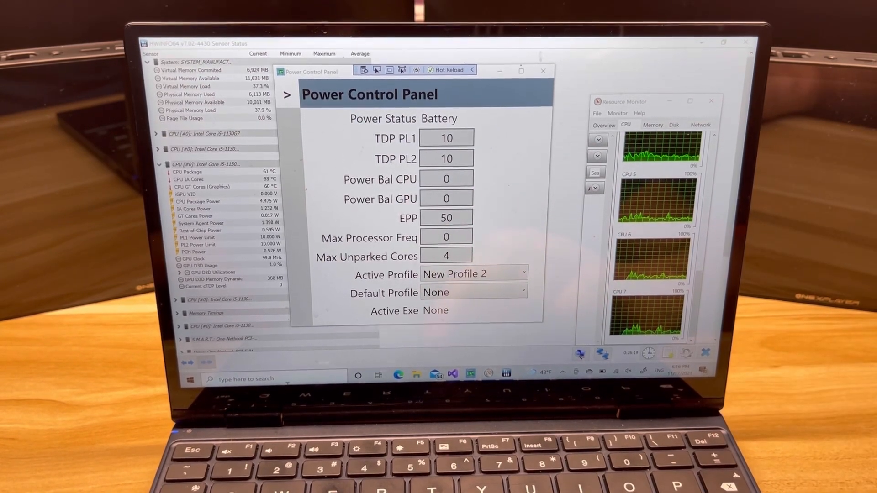
text(note)
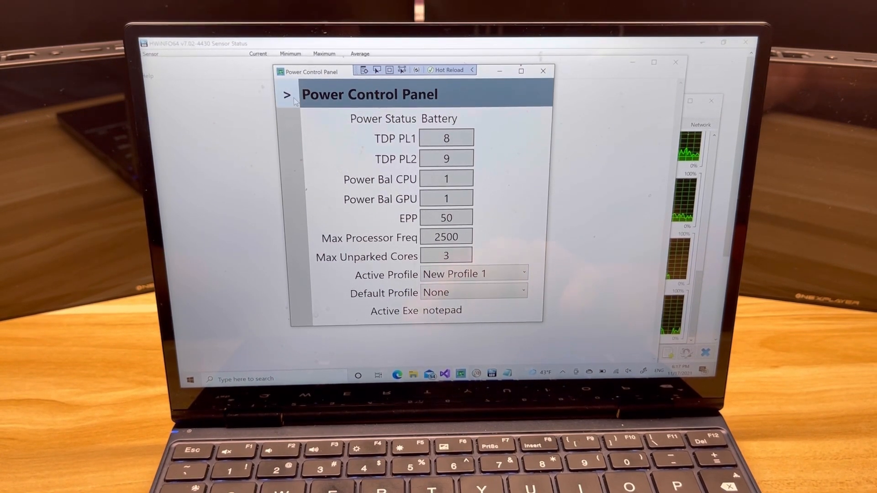
click(287, 94)
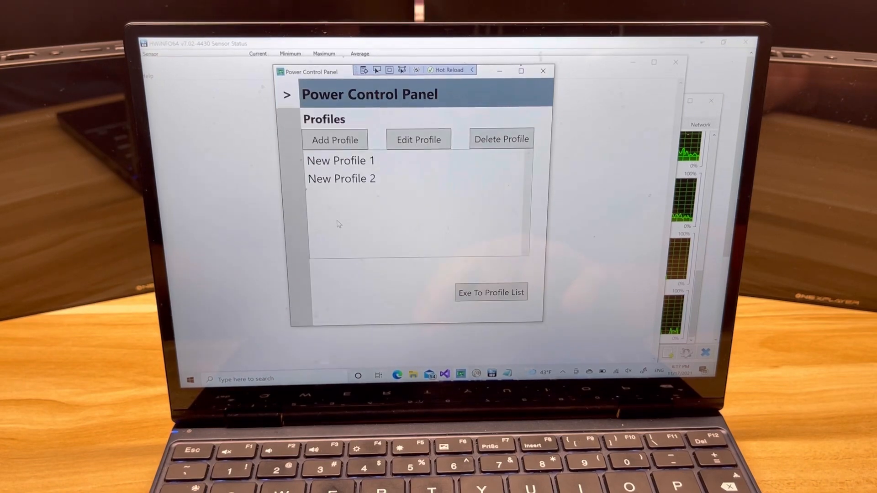
click(340, 161)
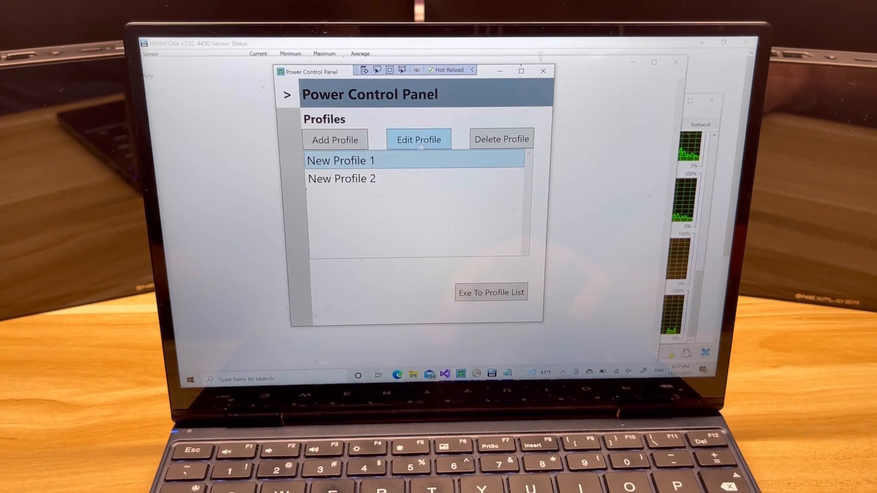
click(418, 139)
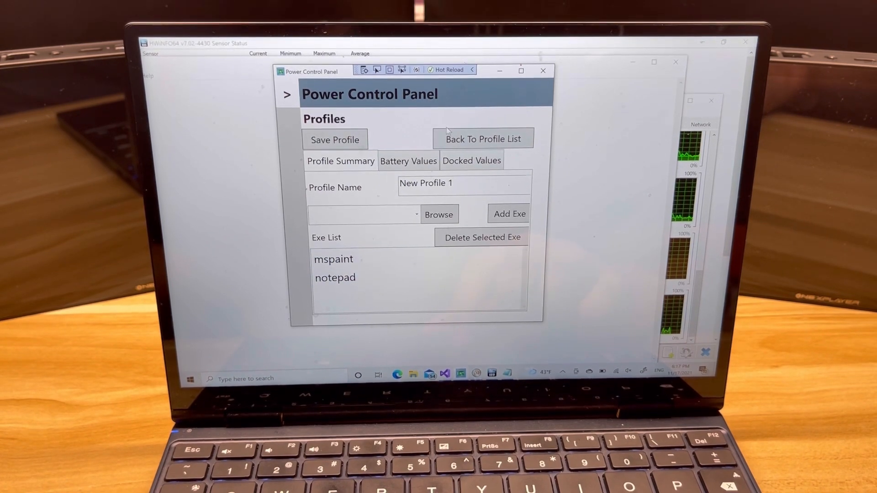
click(483, 138)
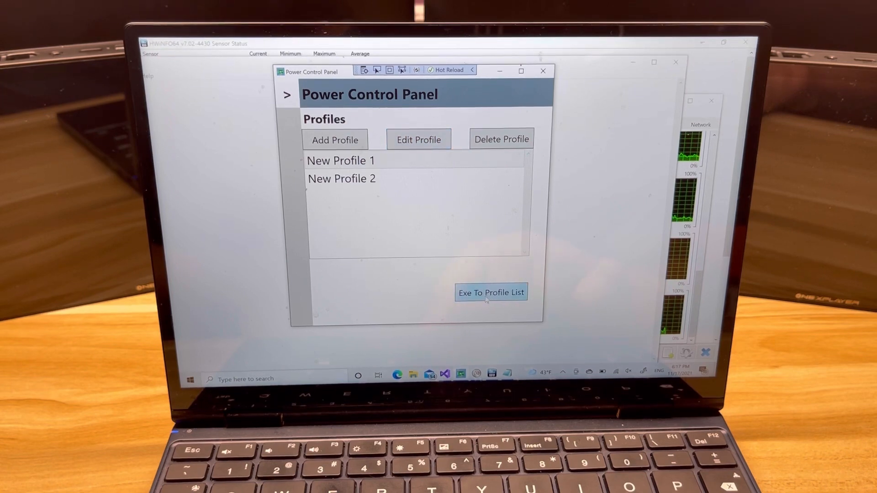
click(491, 292)
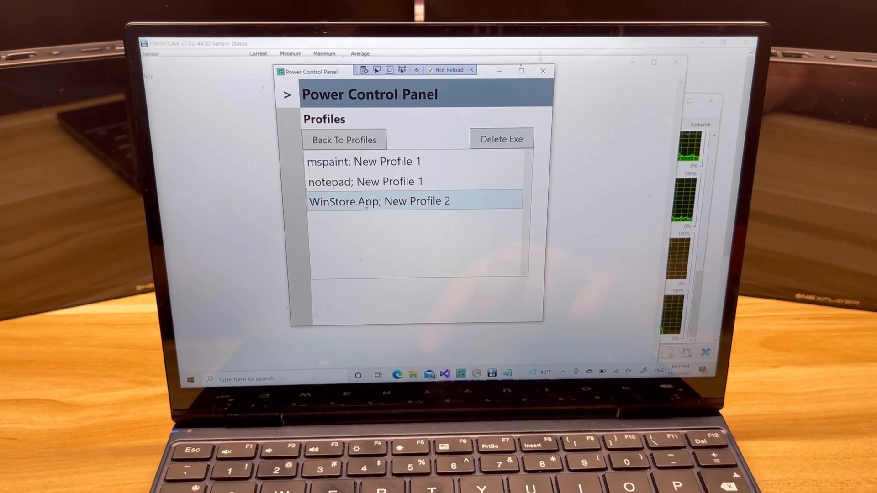
click(369, 161)
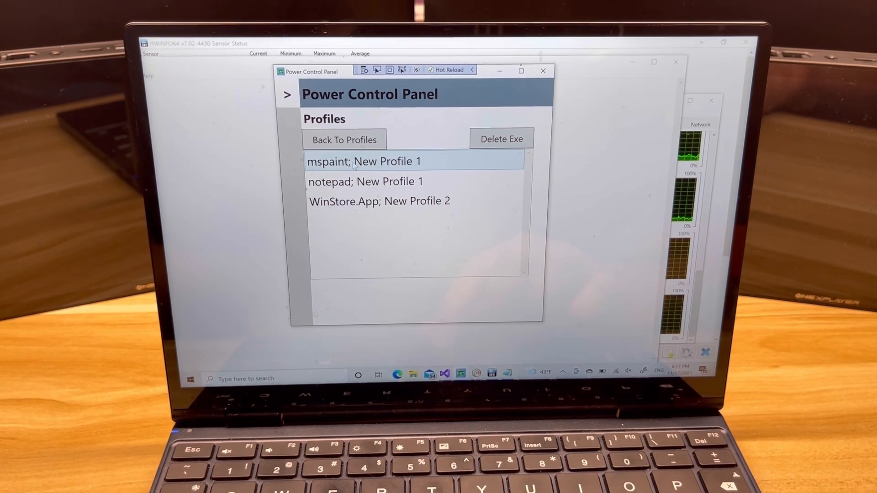
click(366, 181)
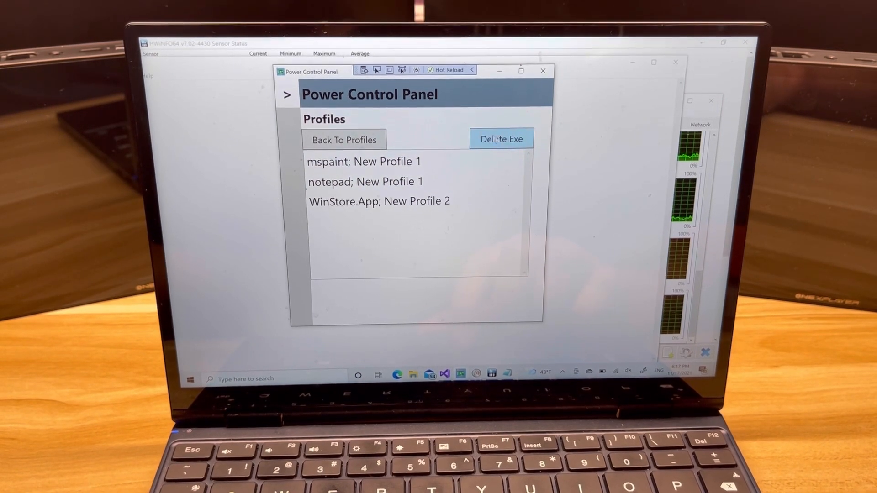
click(345, 139)
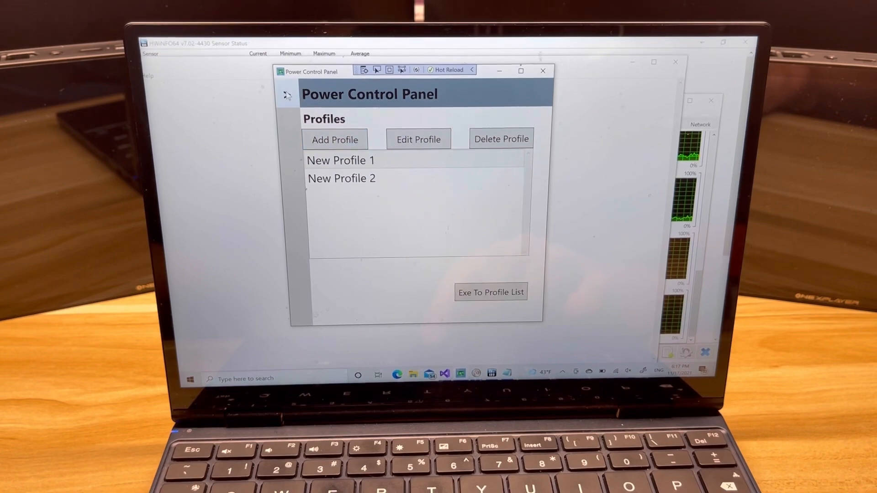
Set Max Allowable TDP to 25 in Settings, save, and dismiss the confirmation
click(287, 95)
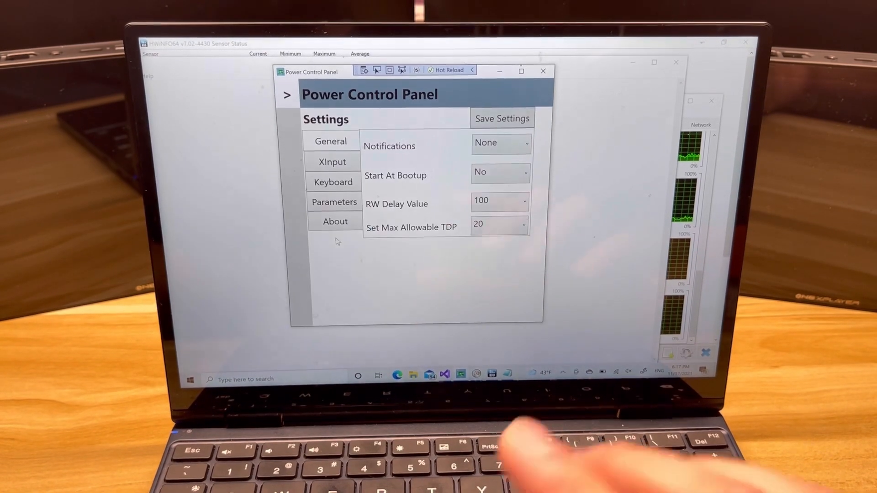
click(332, 161)
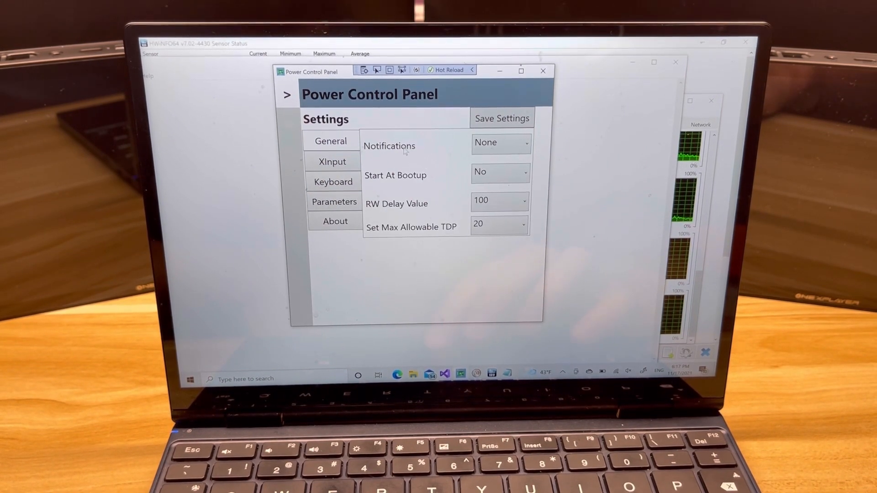
mouse_move(395, 171)
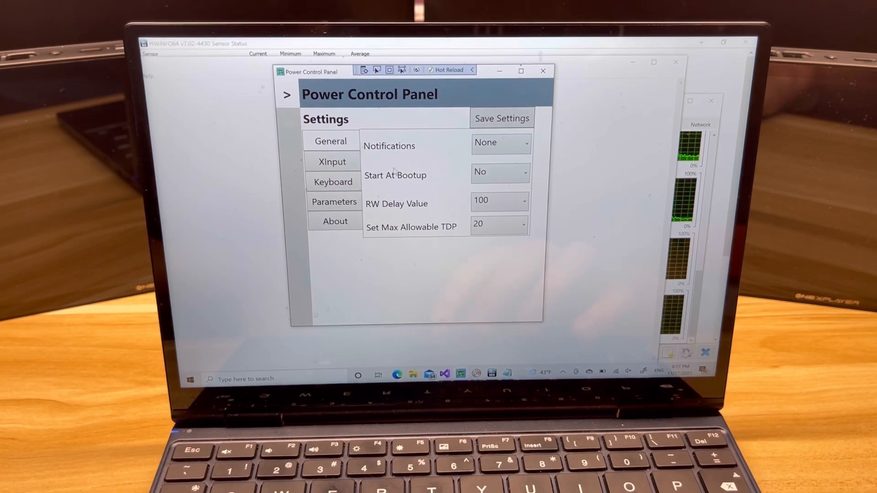
click(499, 172)
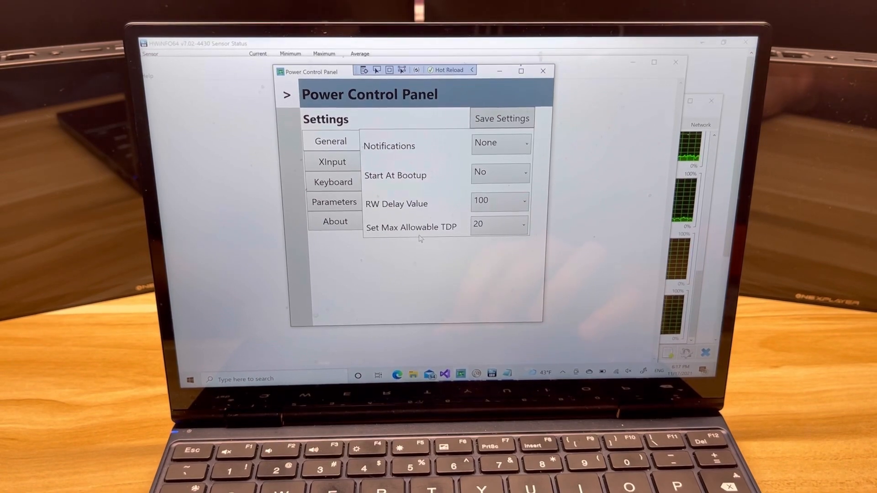
click(498, 224)
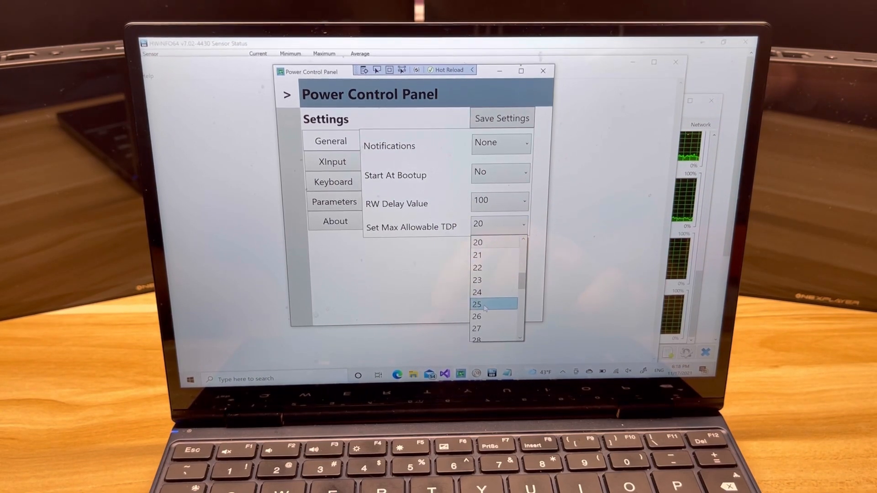
click(477, 304)
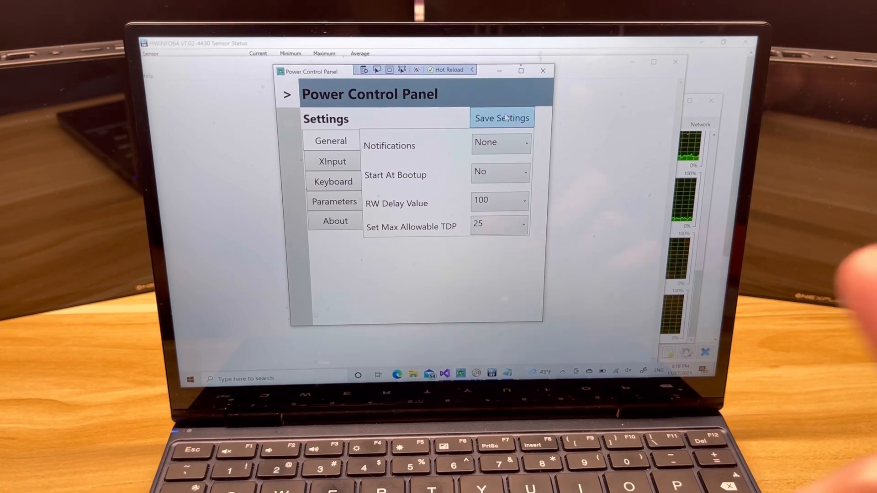
click(502, 118)
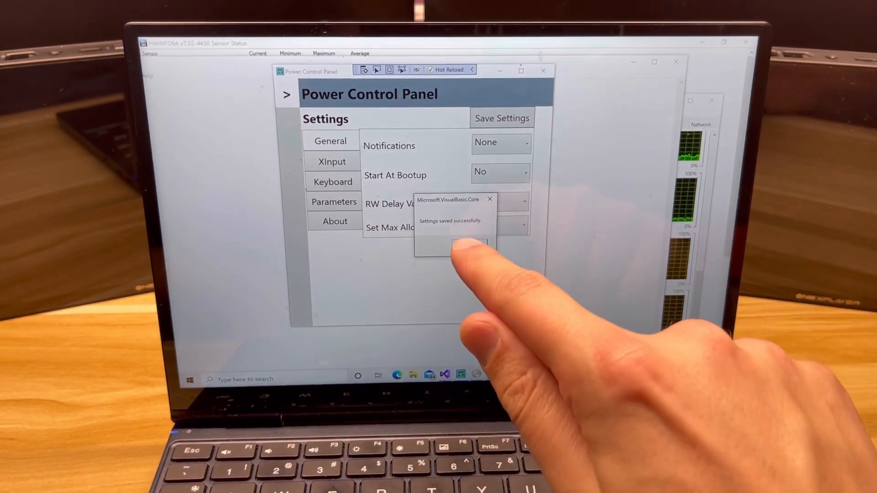
click(455, 245)
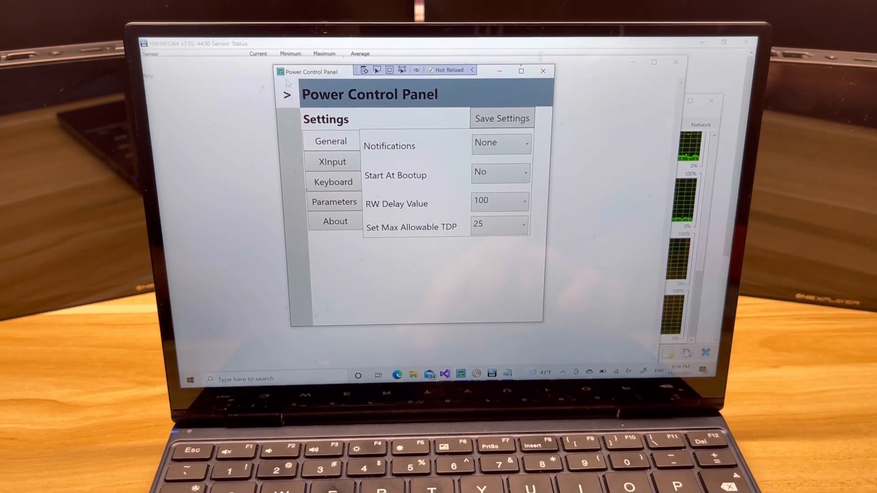
In Parameters, set Unparked Cores and Intel EPP to No
click(335, 202)
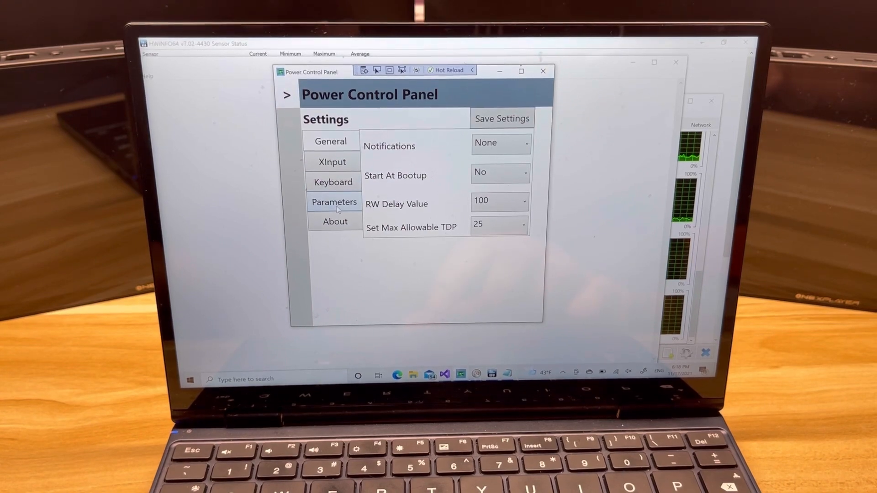
click(333, 202)
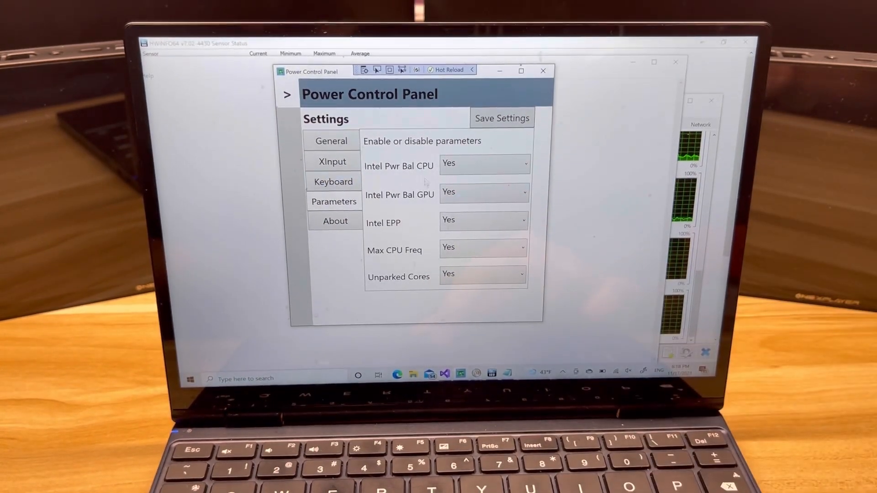
click(482, 274)
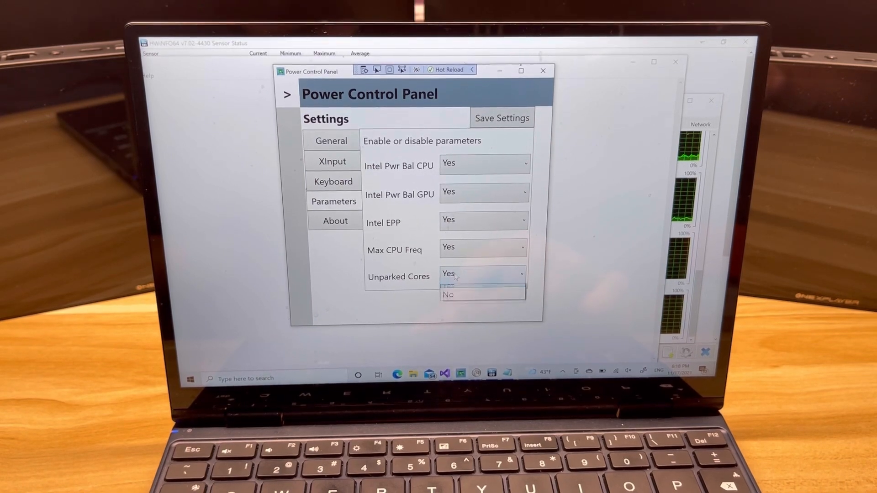
click(448, 294)
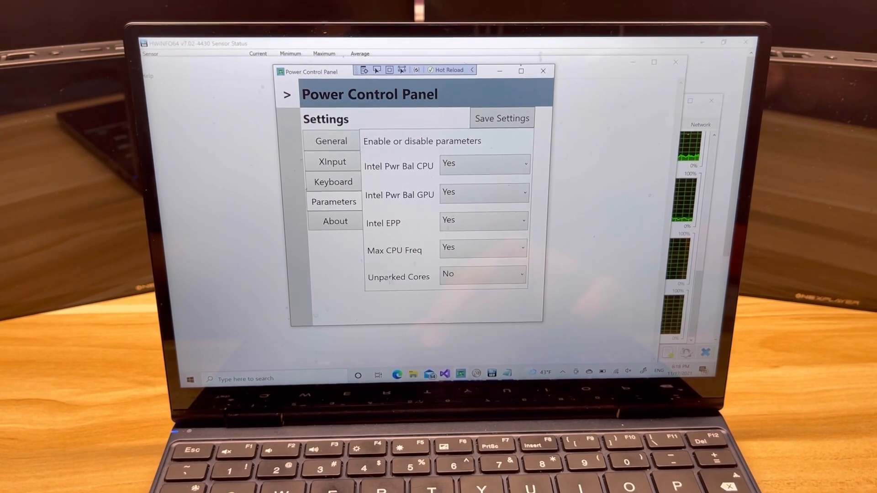
click(482, 220)
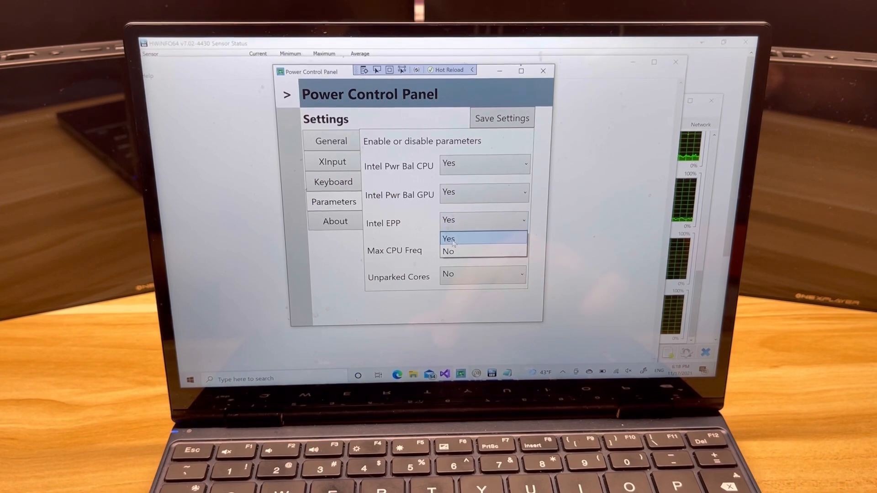
click(448, 251)
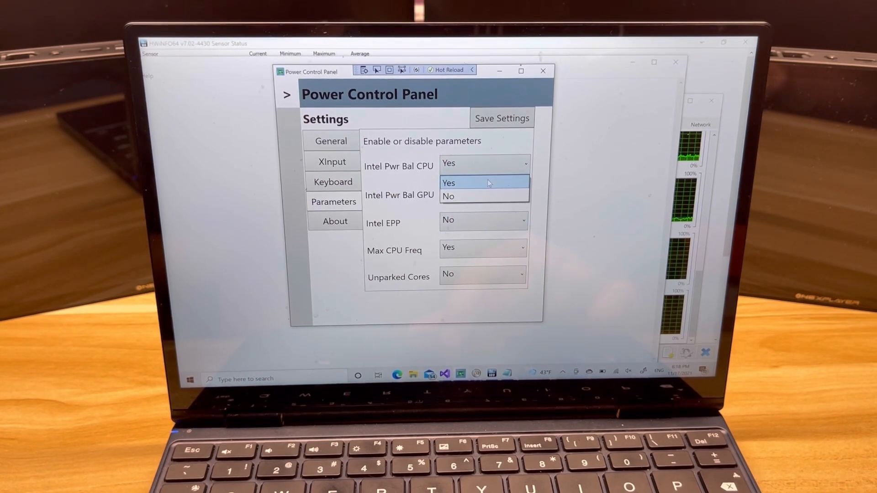
Set Intel Pwr Bal CPU, GPU and the remaining parameter to No, save, and confirm
click(448, 195)
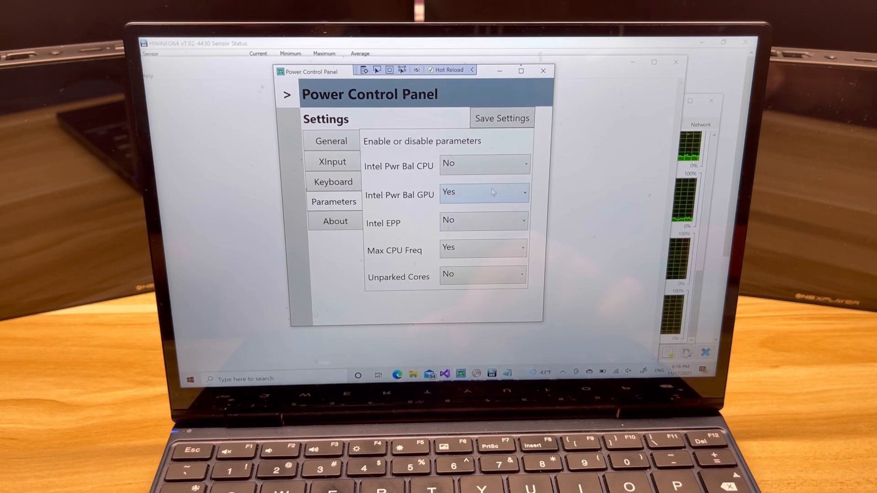
click(482, 193)
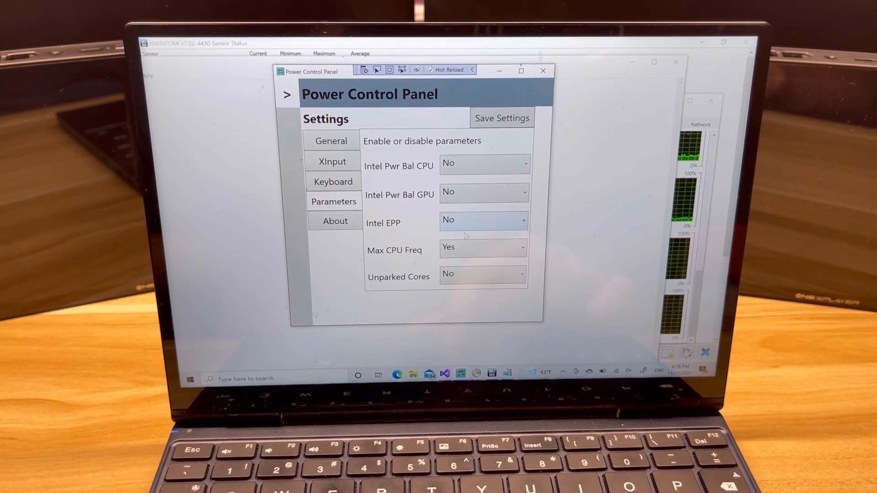
click(482, 248)
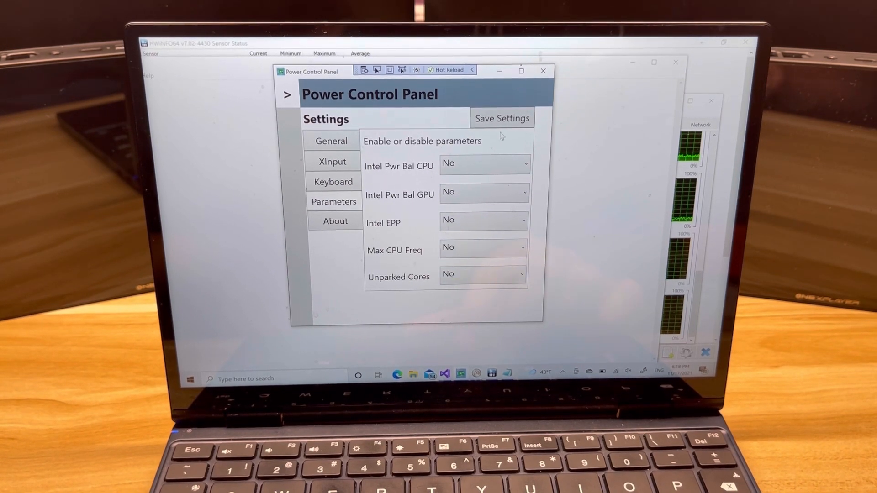
click(501, 118)
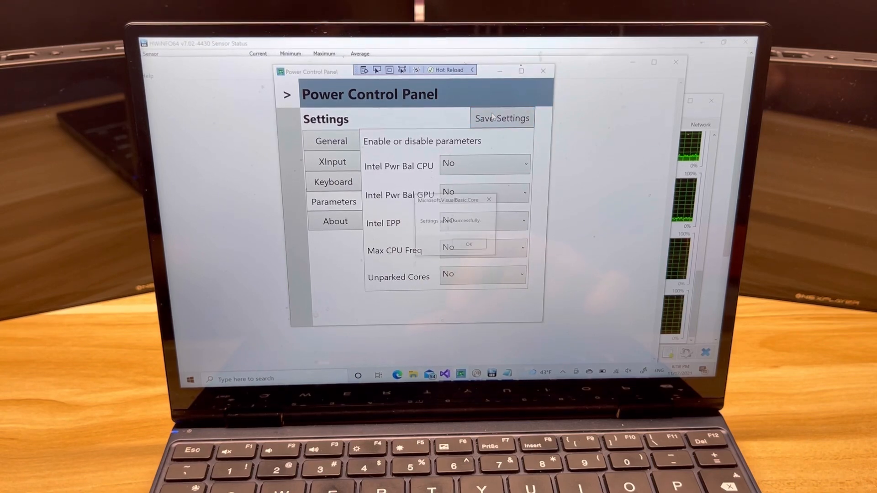
click(468, 245)
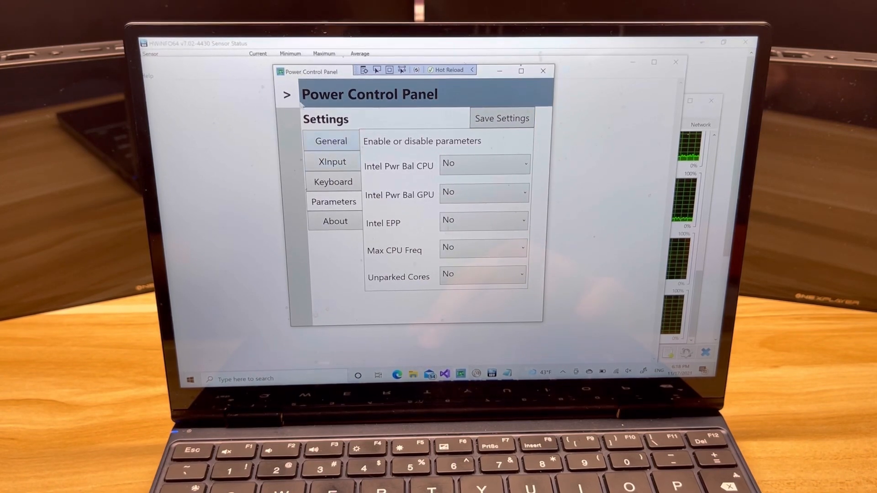
On the Status page, try a new TDP of 30 and check the dropdown tops out at 25
click(286, 94)
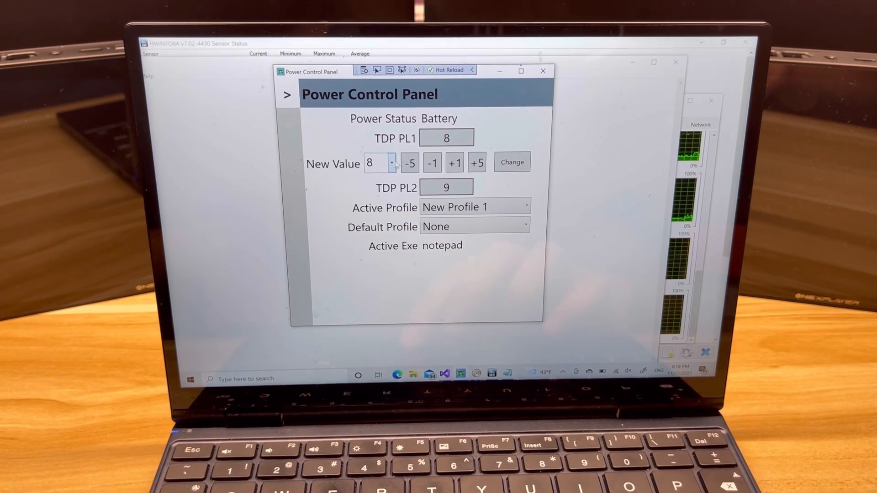
click(392, 163)
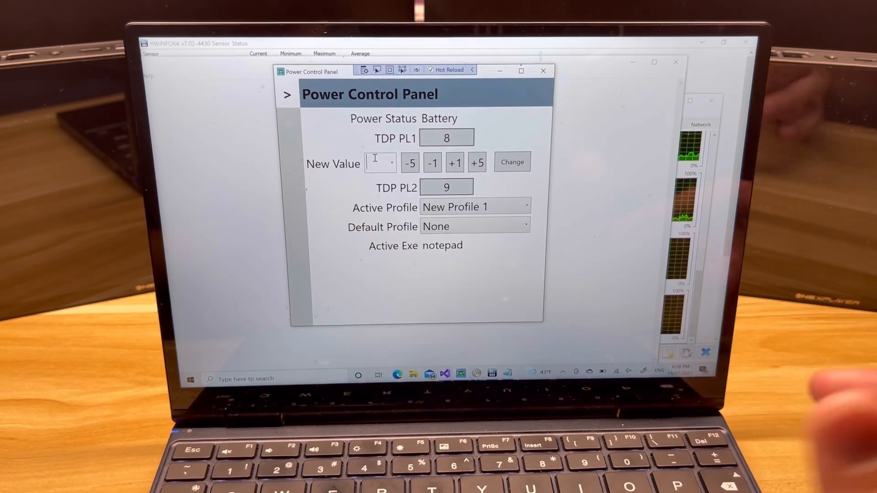
text(30)
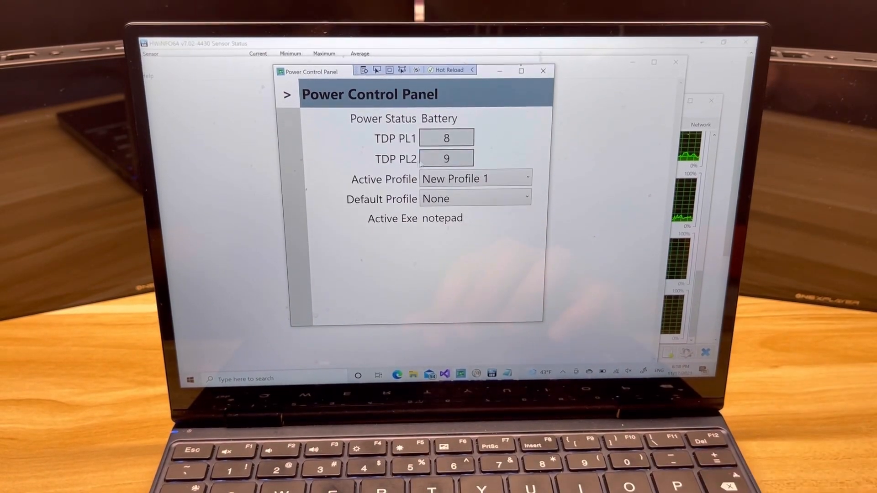
click(446, 138)
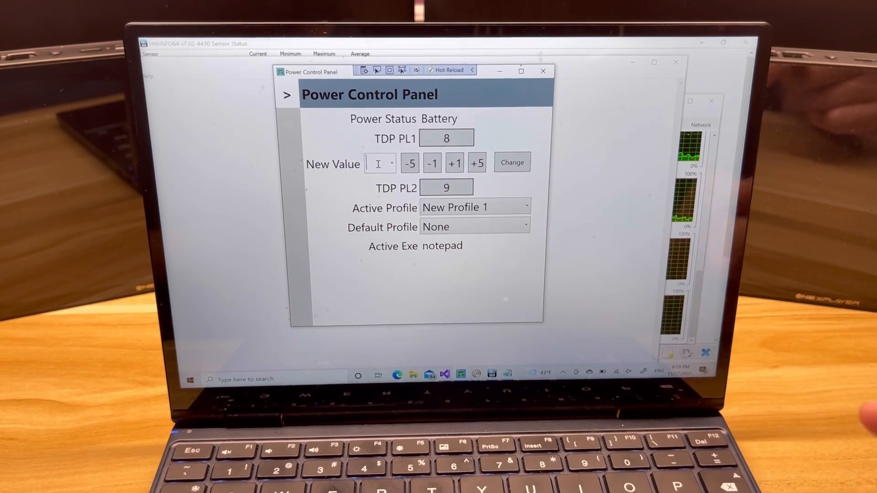
click(391, 163)
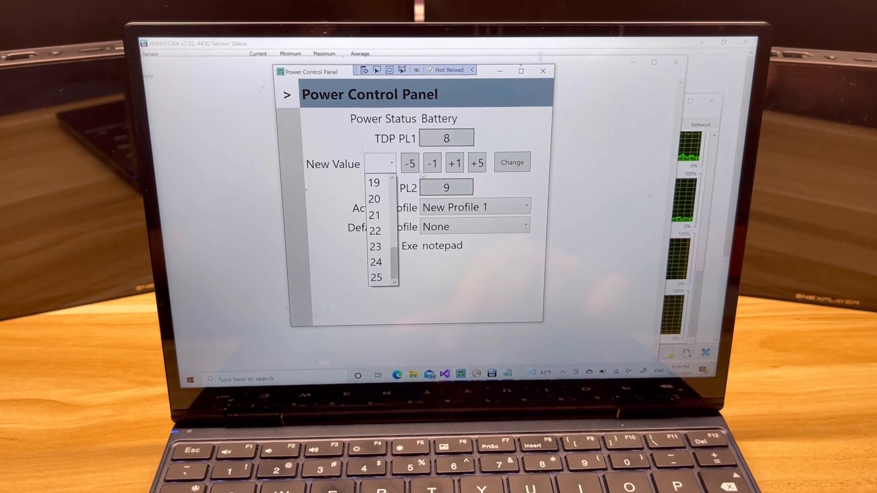
Enter 6 as the new TDP value and step it up with +1/+5 to 21
text(6)
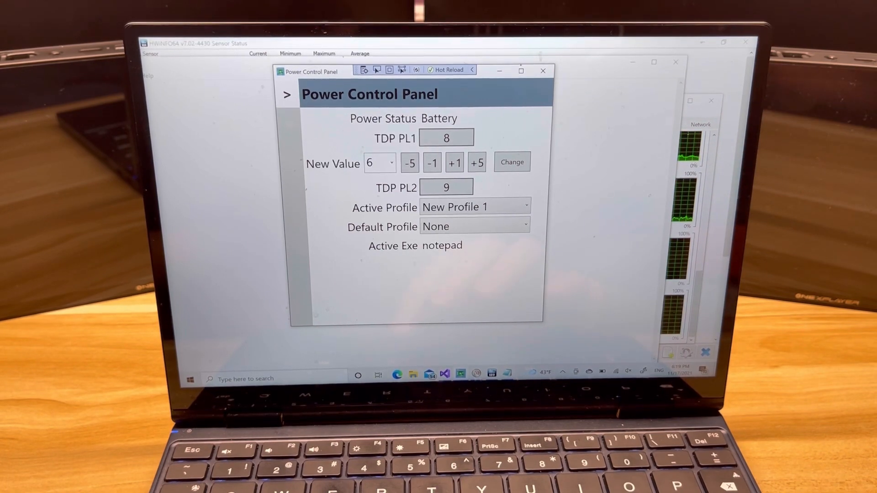
click(454, 163)
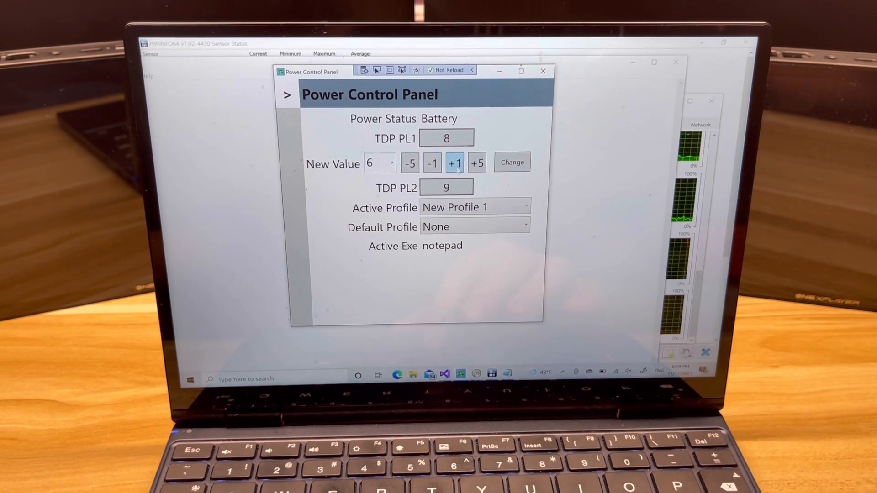
click(476, 163)
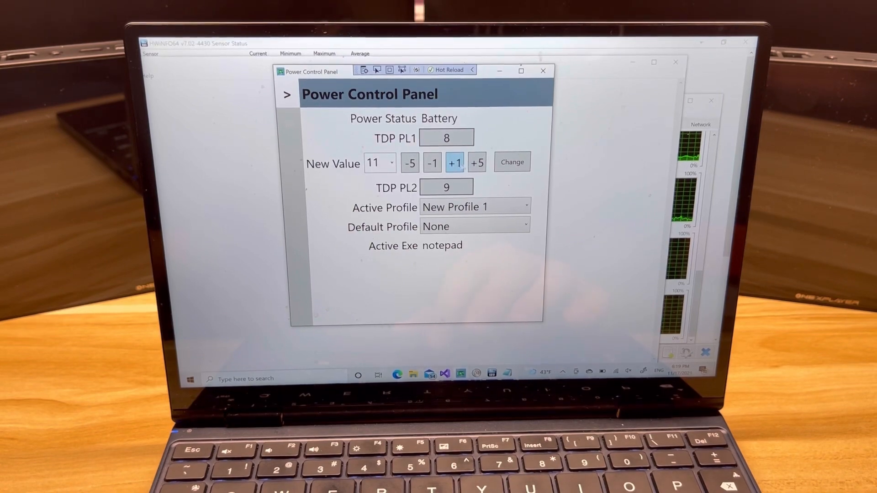
click(477, 163)
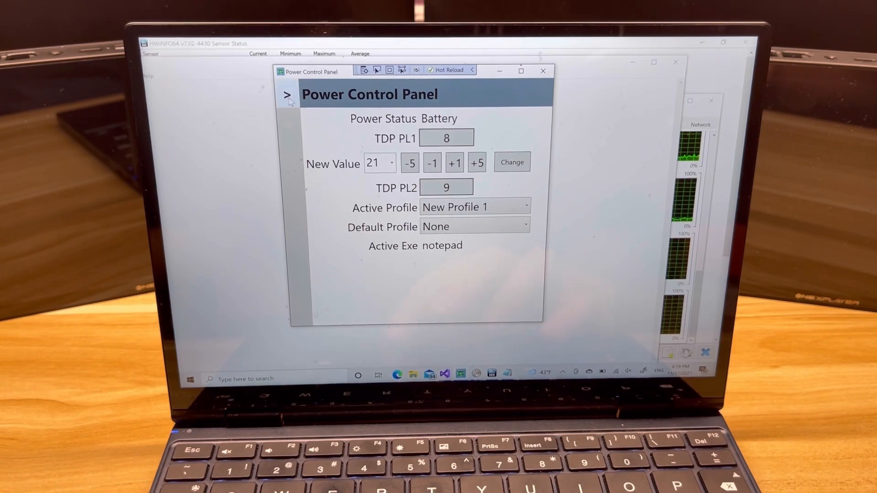
Edit New Profile 1 and view its Docked Values, TDP PL1 10 and PL2 11
click(288, 94)
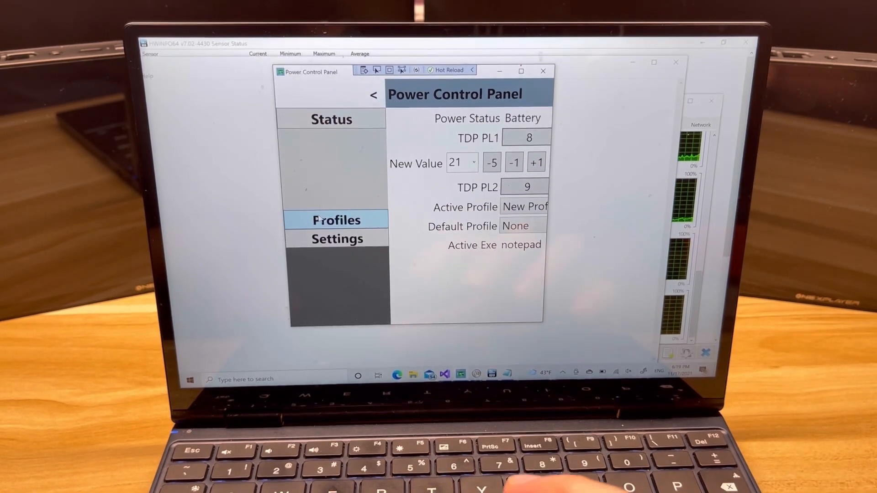
click(336, 219)
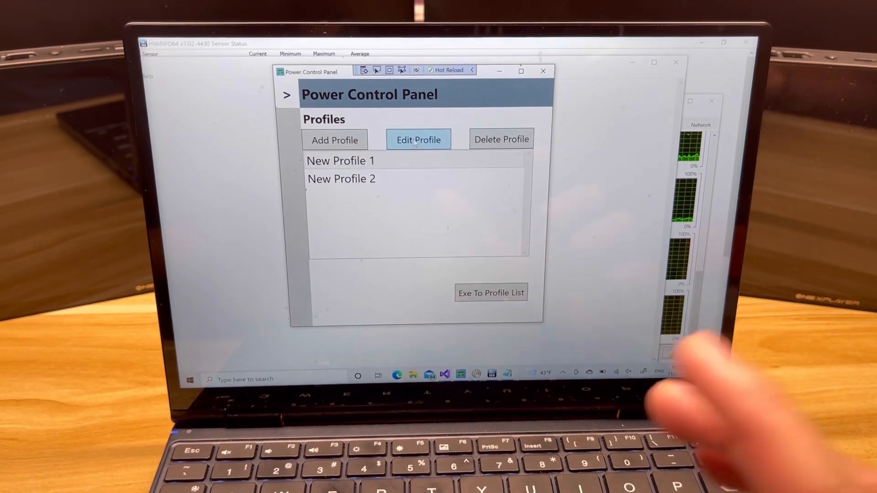
click(417, 139)
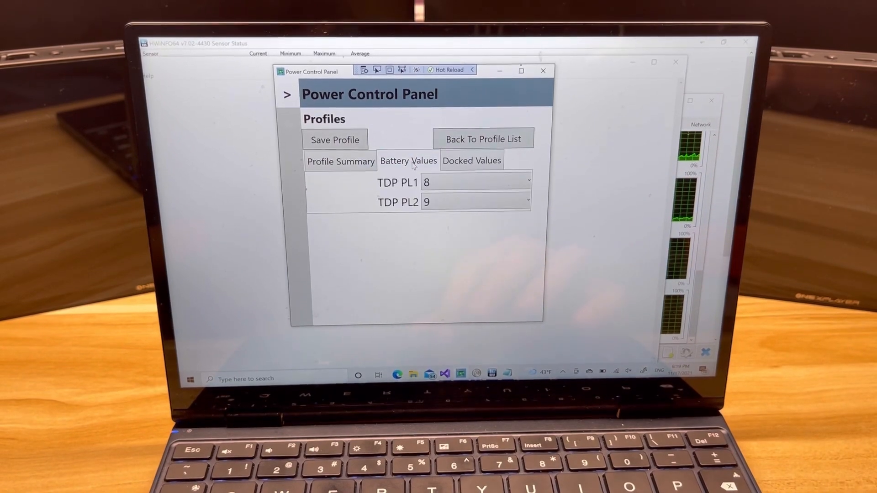
click(472, 160)
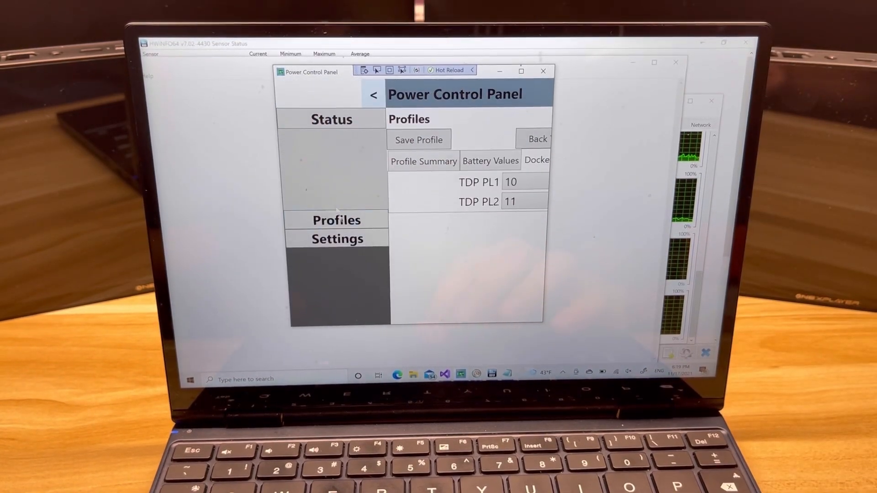
Set all five parameters back to Yes in Settings, save, and confirm
click(338, 239)
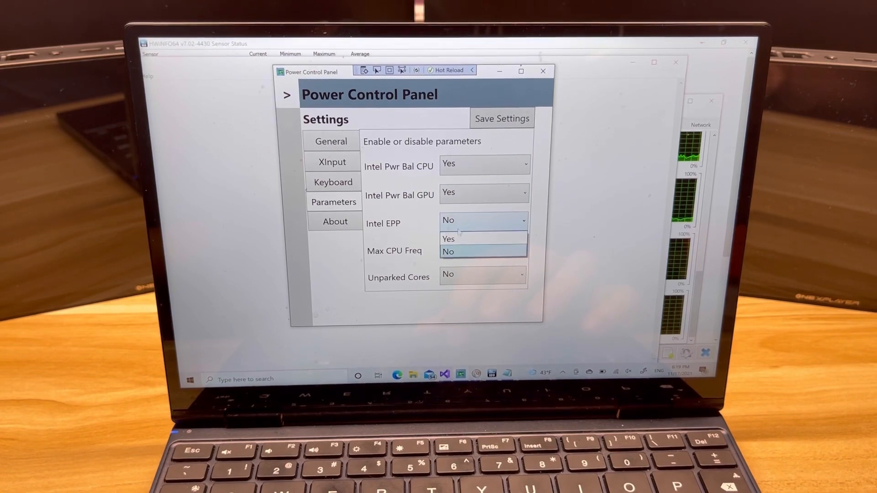
click(447, 239)
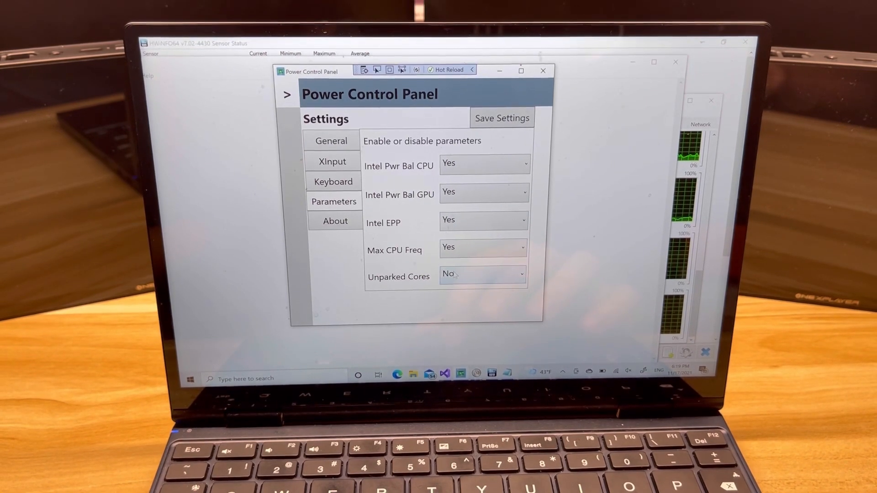
click(482, 275)
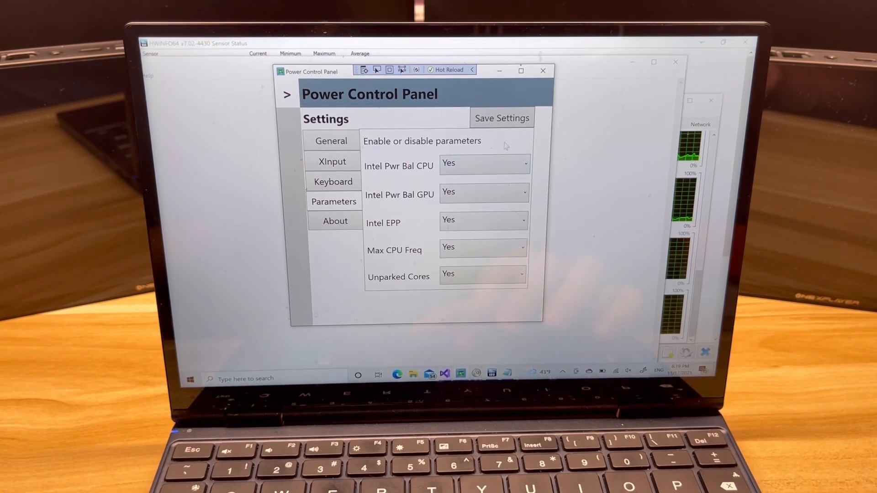
click(502, 118)
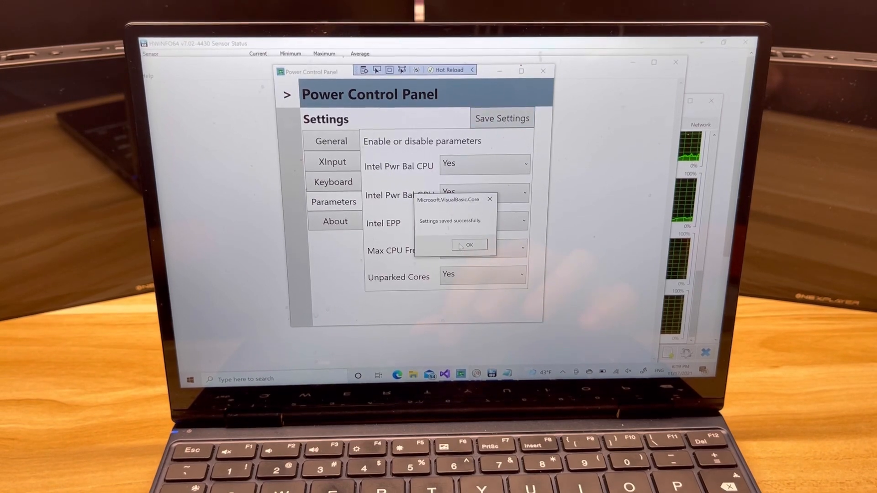
click(468, 245)
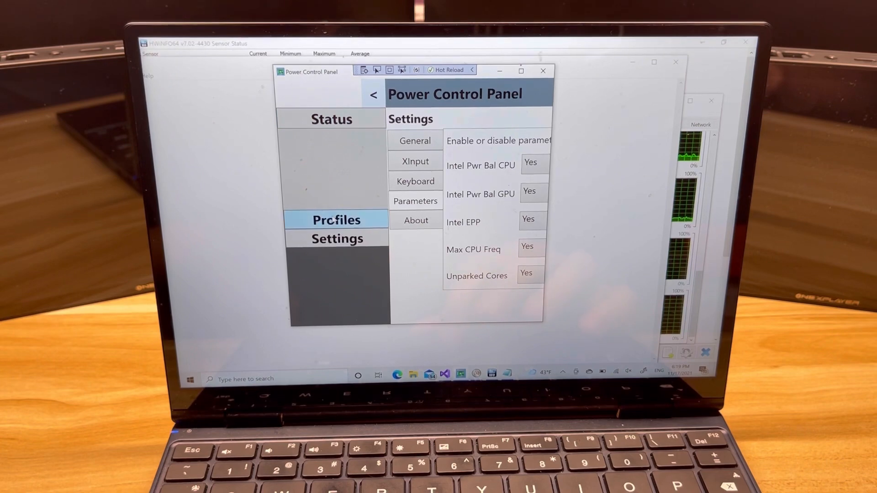
Edit New Profile 1 to see its battery values listing every parameter
click(335, 220)
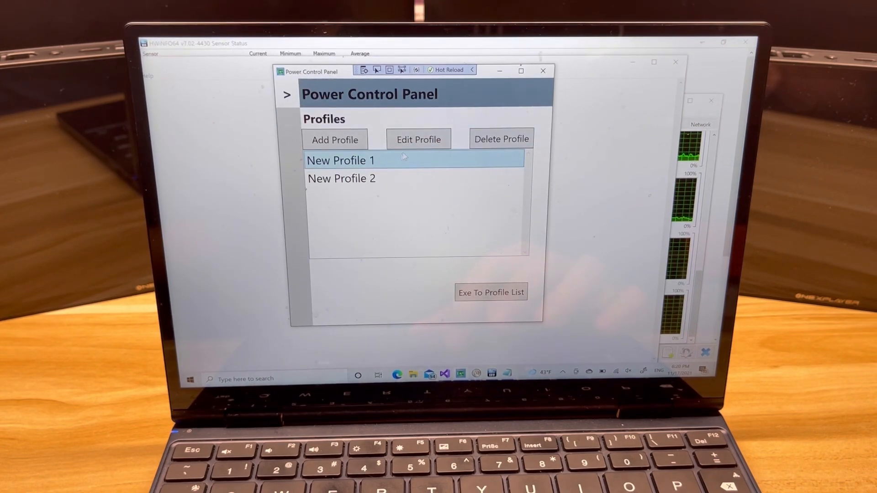
click(417, 139)
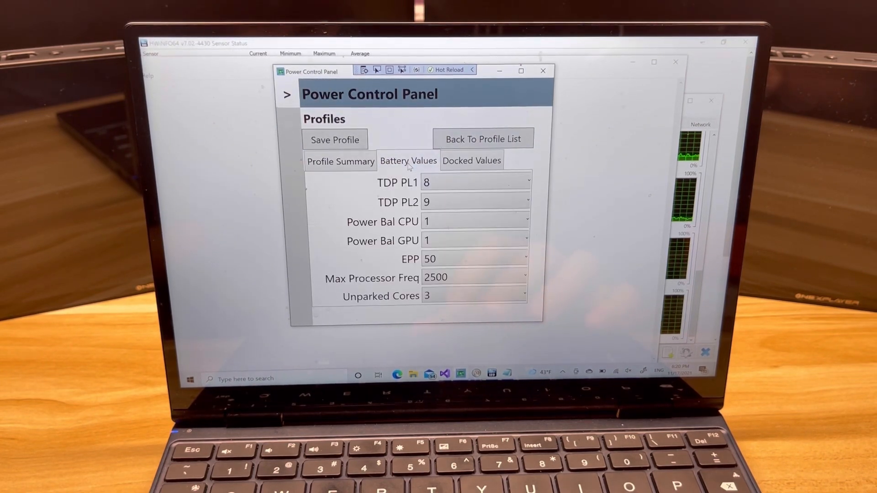